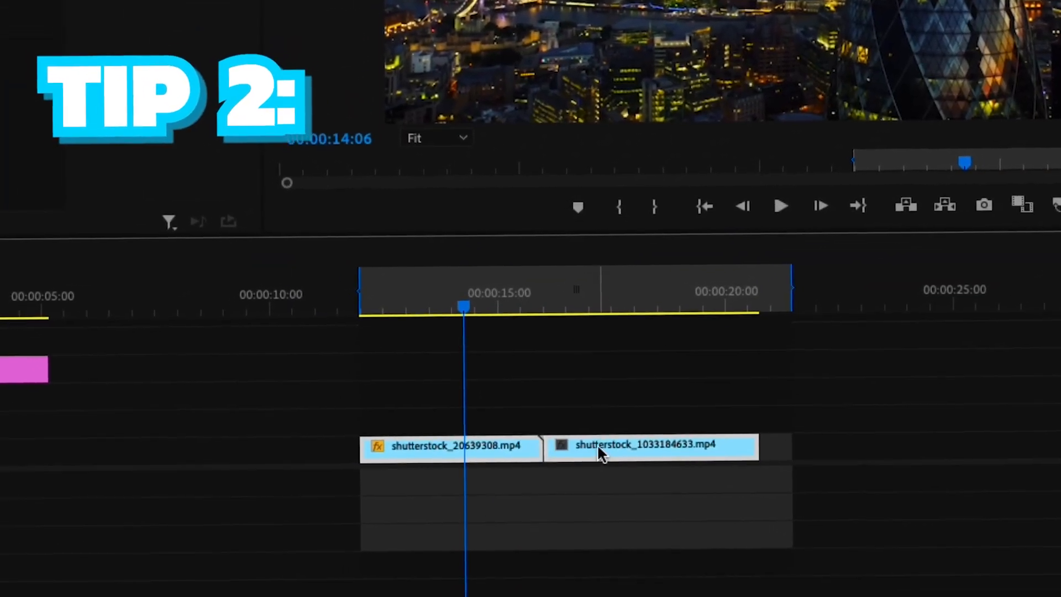
# Step: Nest the two selected shutterstock clips into Nested Sequence 01
pyautogui.rightClick(650, 446)
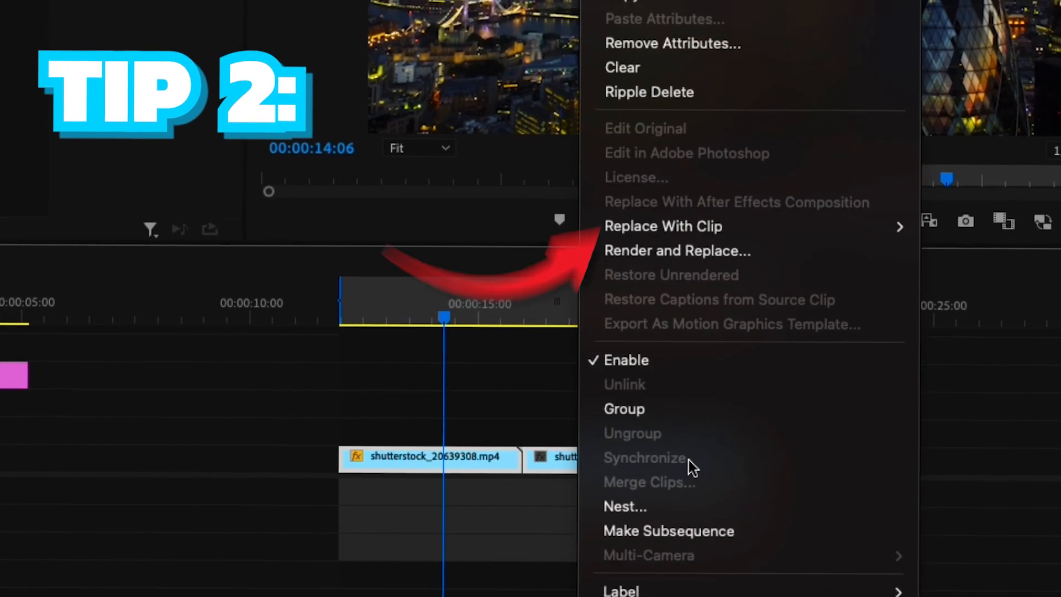
pyautogui.click(624, 506)
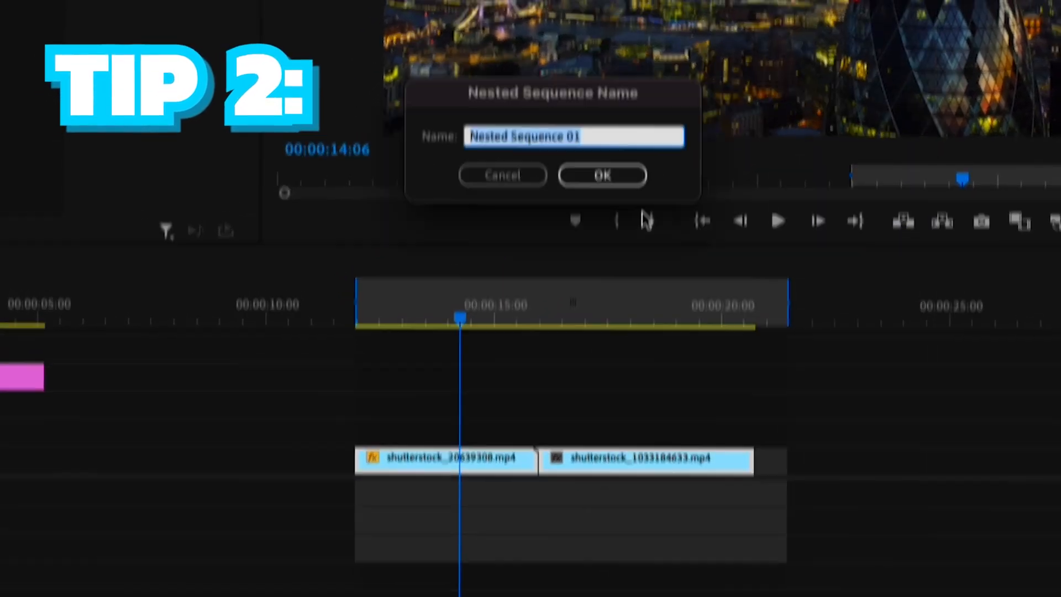
pyautogui.click(601, 175)
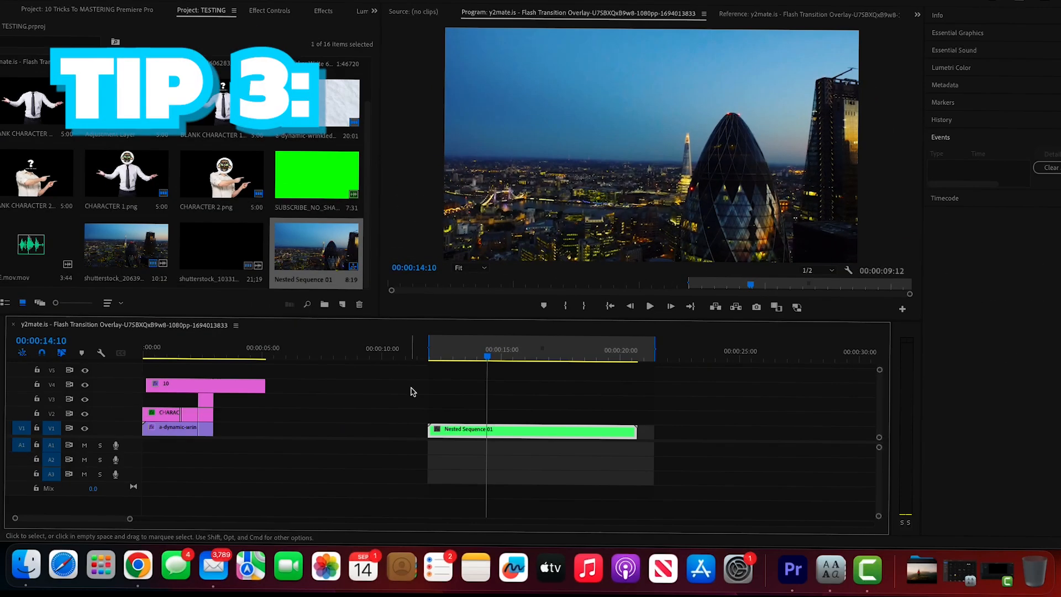
# Step: Create a new 1920×1080 Adjustment Layer from the Project panel's New Item list
pyautogui.click(343, 304)
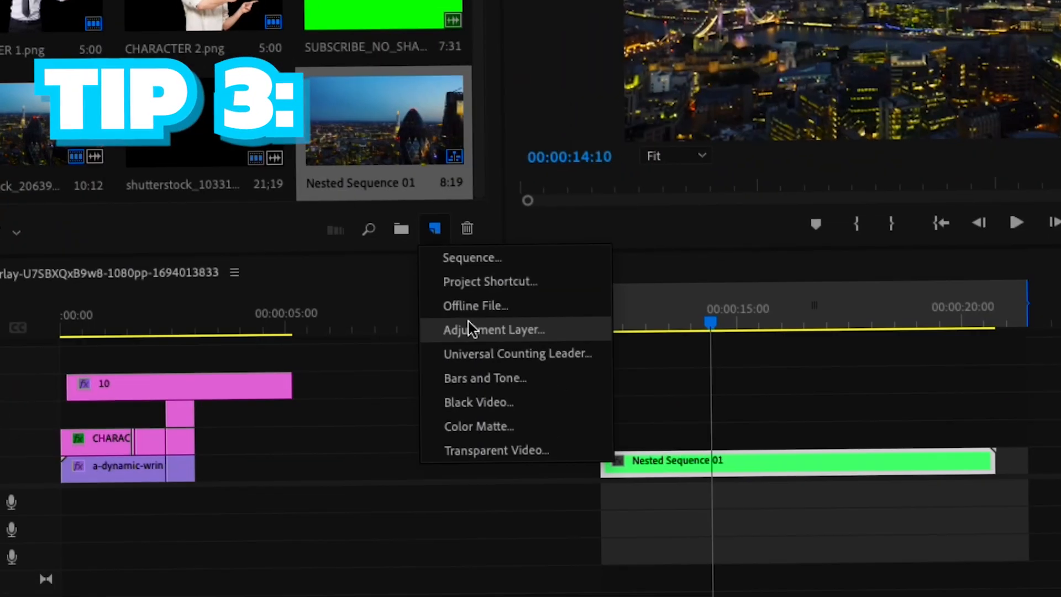
pyautogui.click(495, 329)
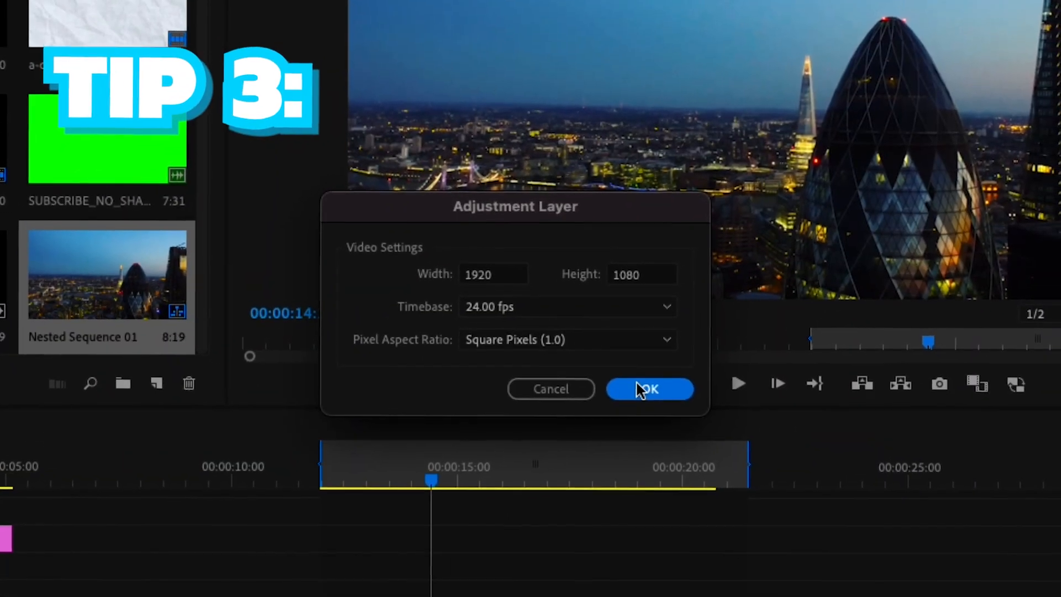
pyautogui.click(649, 388)
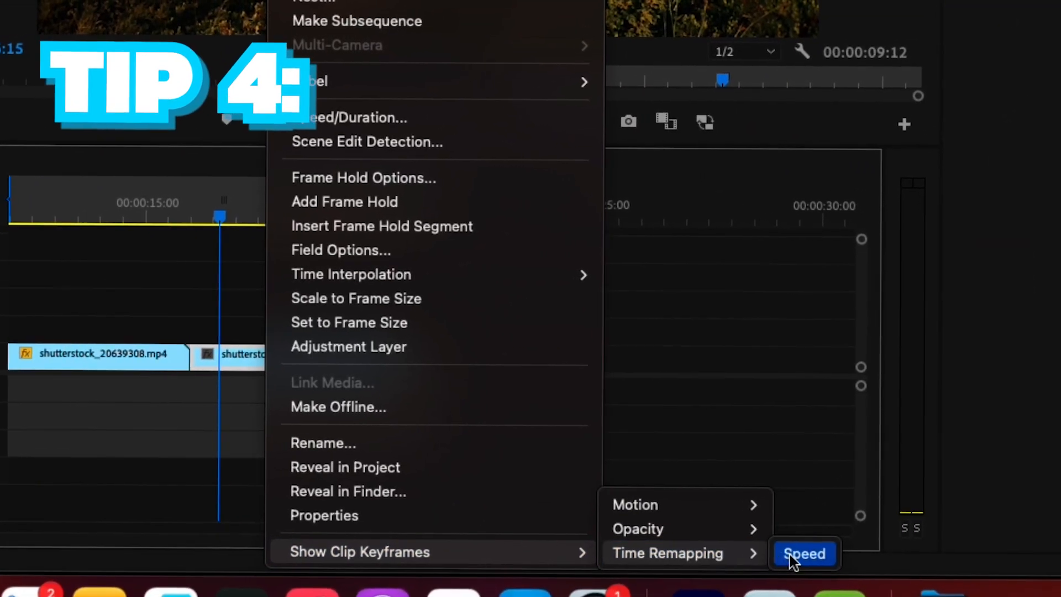
# Step: Show the clip's Time Remapping Speed keyframes on the timeline
pyautogui.click(804, 553)
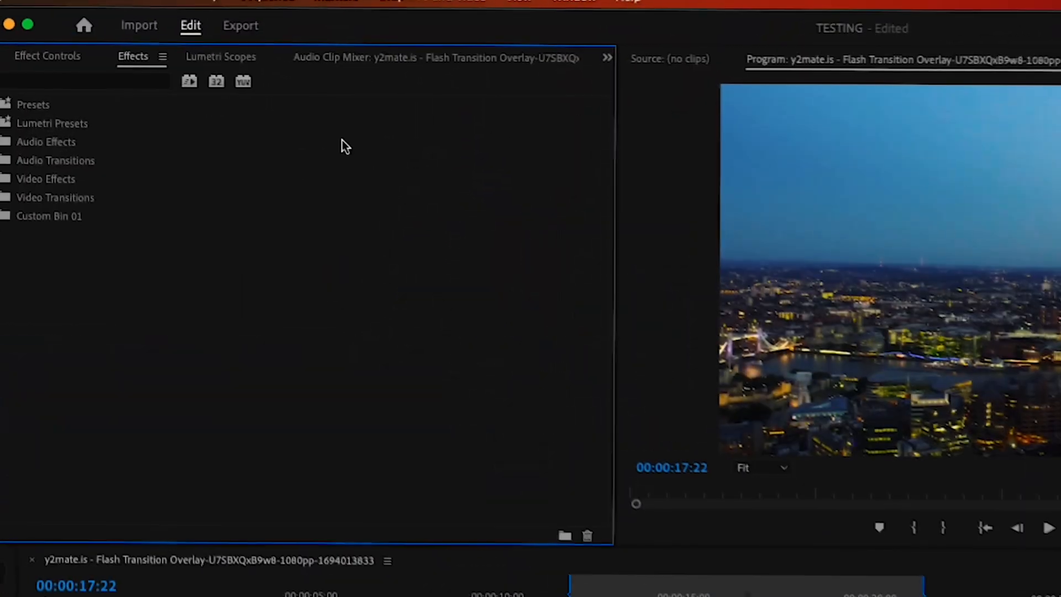
# Step: Save the H.264 export settings as a preset named 'high quality e'
pyautogui.click(240, 25)
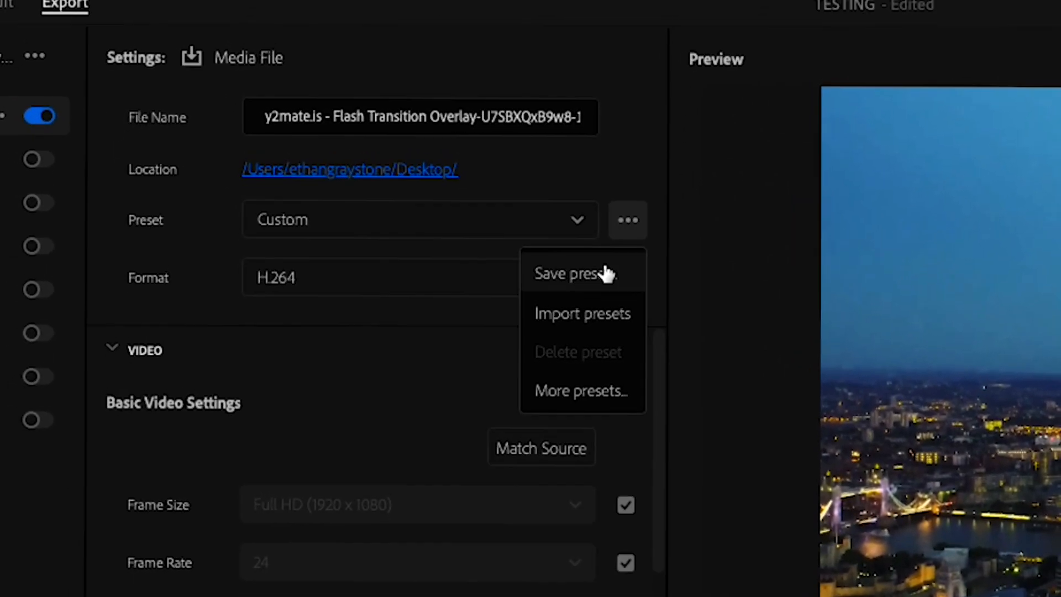
pyautogui.click(575, 273)
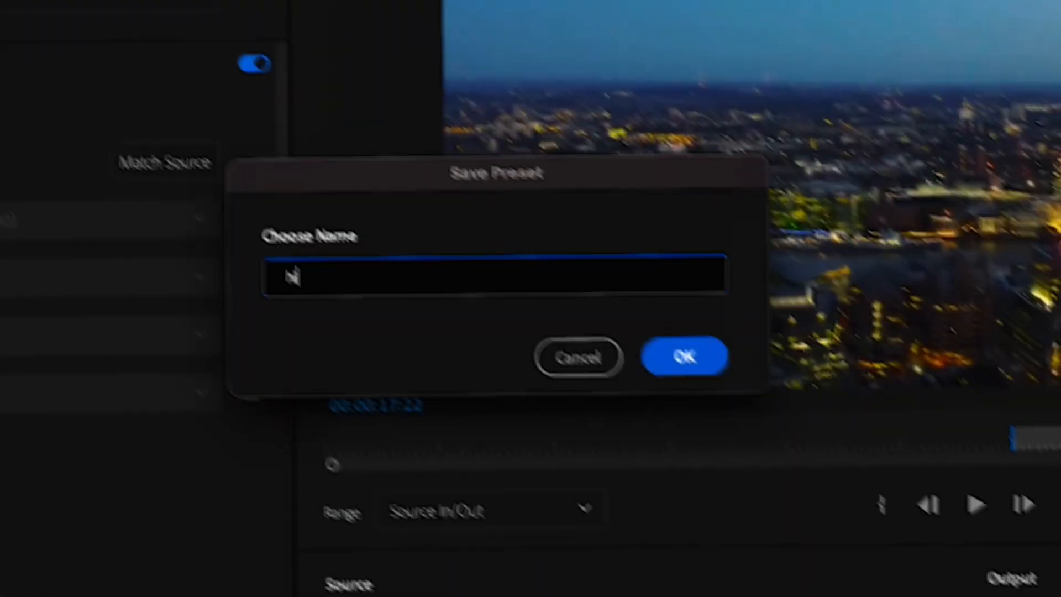
pyautogui.write('high quality e')
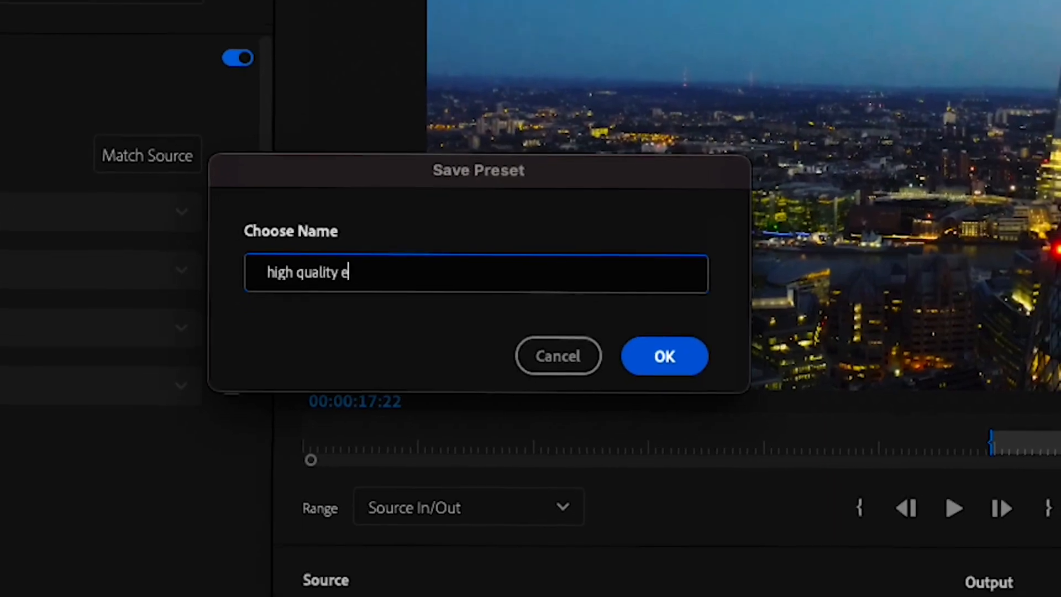
pyautogui.click(664, 356)
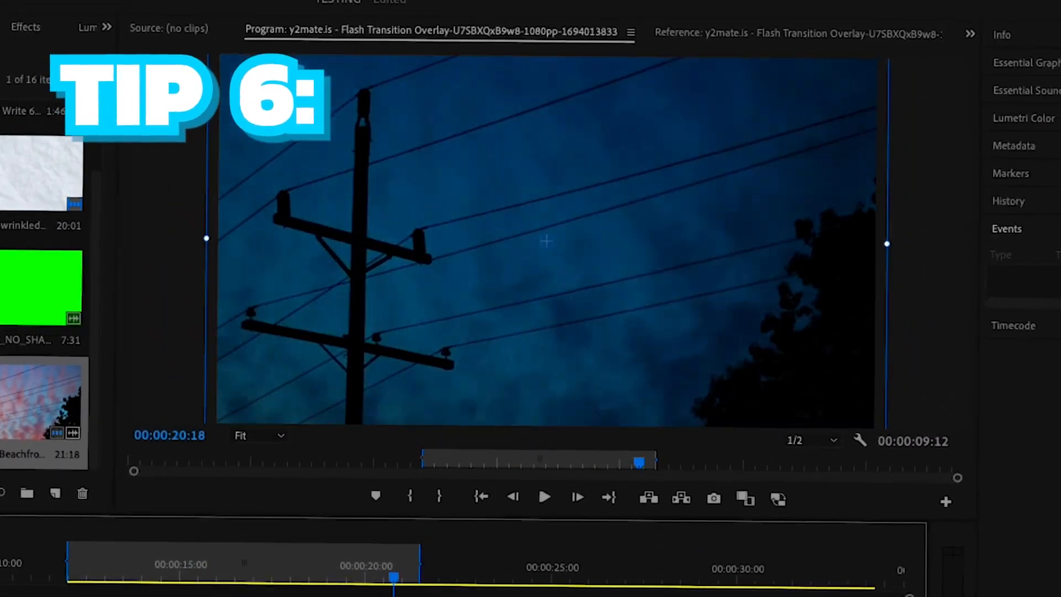
# Step: Open the Premiere Pro application menu from the Edit page
pyautogui.click(100, 31)
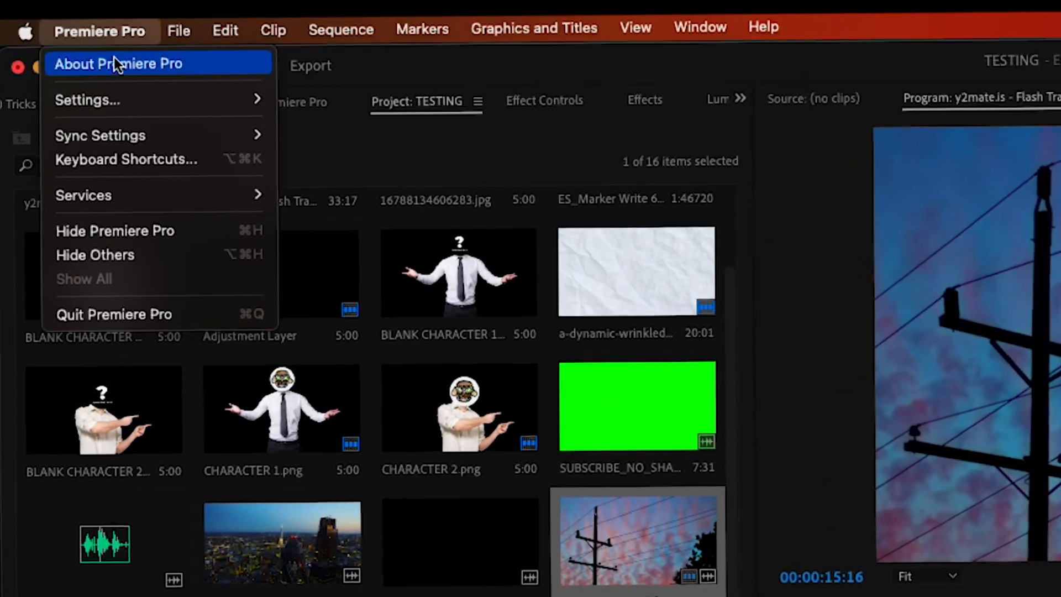
# Step: Open Keyboard Shortcuts and inspect the command assigned to a key
pyautogui.click(126, 160)
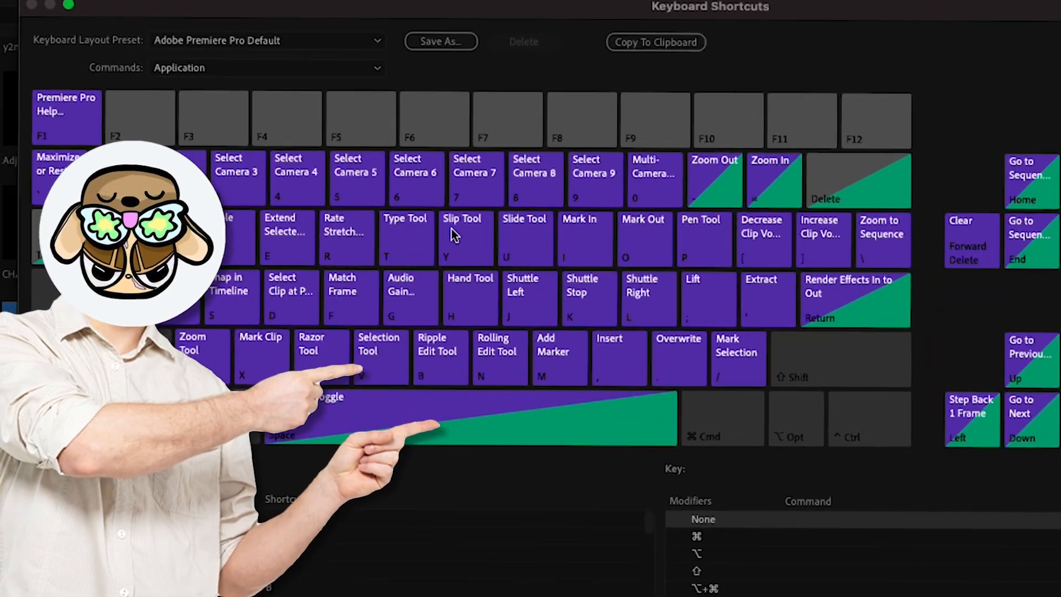
pyautogui.click(521, 240)
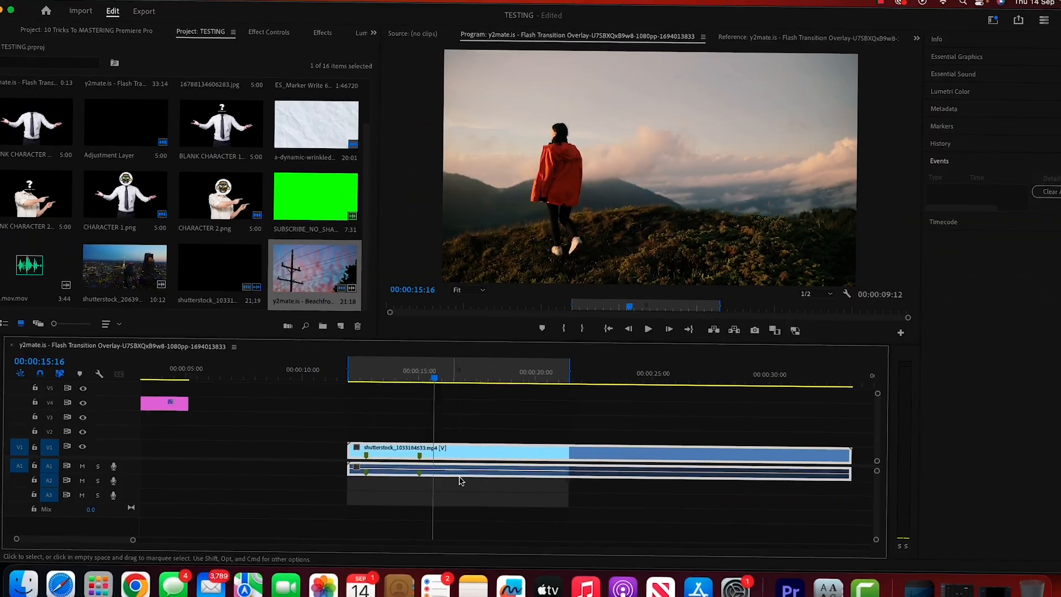
# Step: Adjust the shutterstock clip's Audio Gain and confirm the new value
pyautogui.rightClick(460, 481)
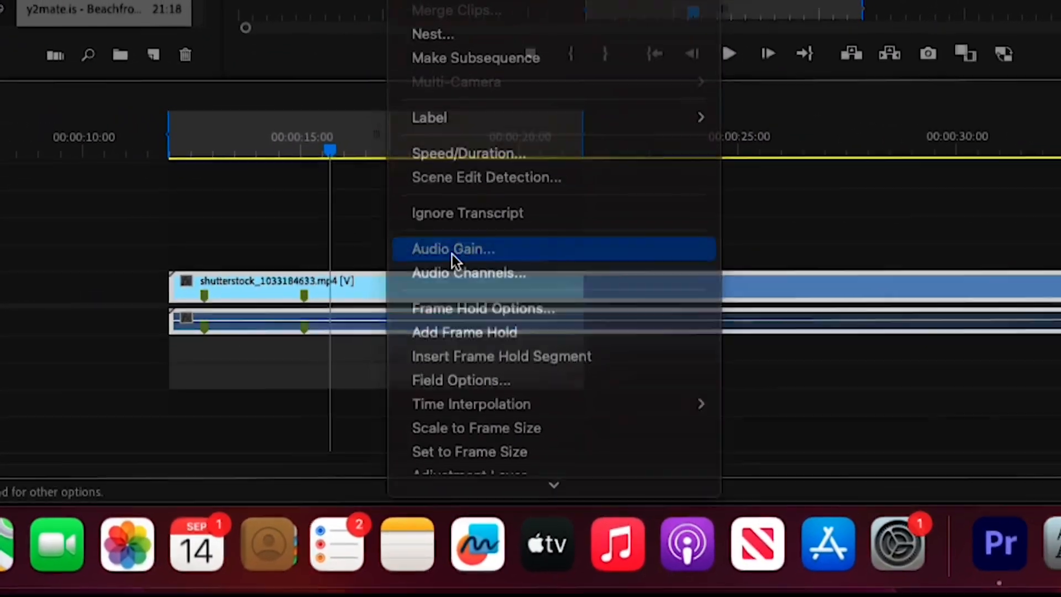
pyautogui.click(452, 248)
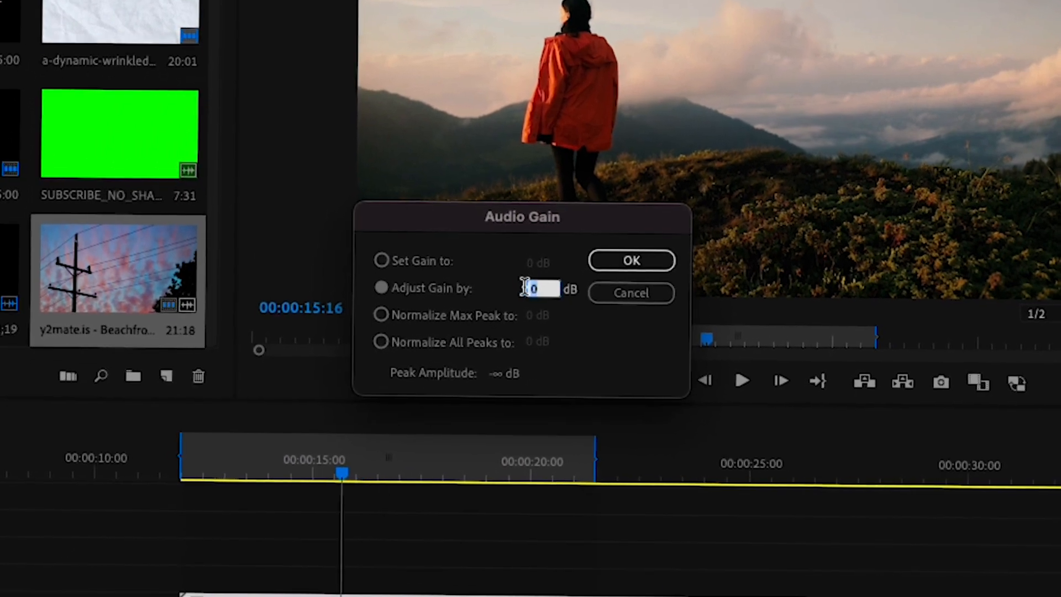
pyautogui.click(628, 260)
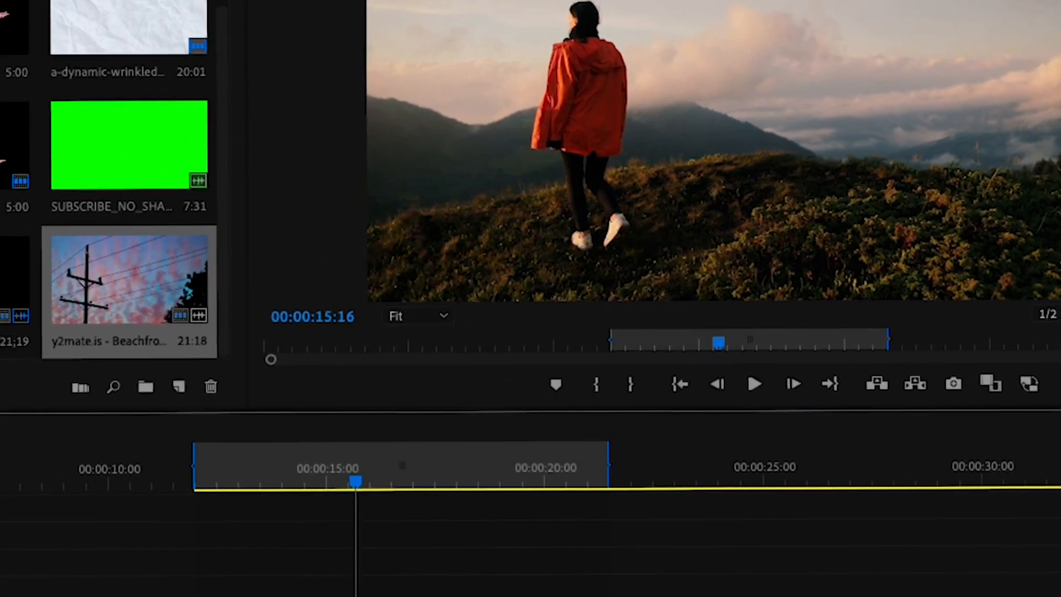
pyautogui.click(330, 15)
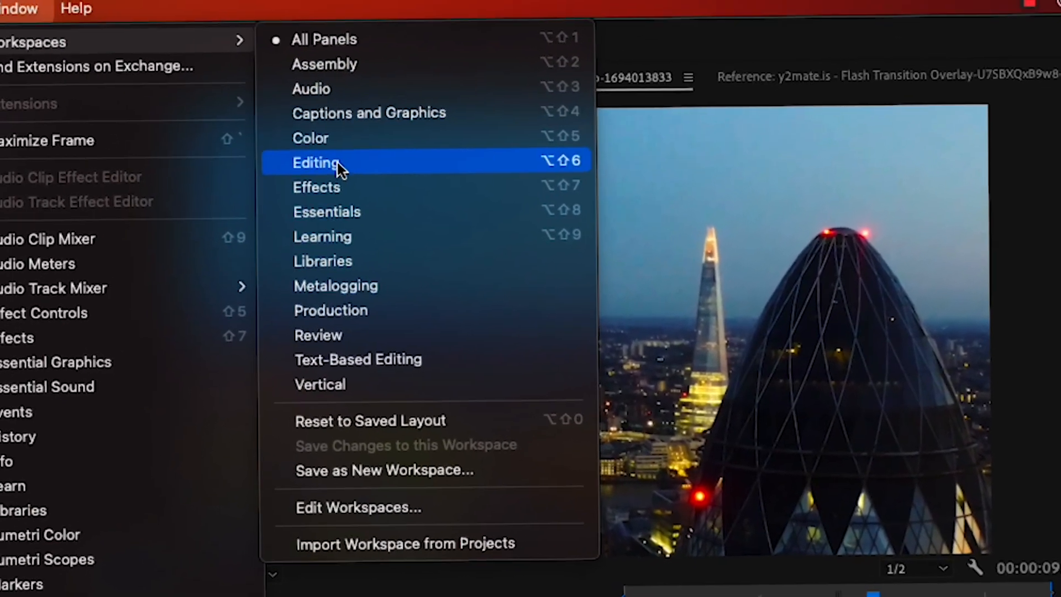
# Step: Switch to the Editing workspace layout
pyautogui.click(316, 162)
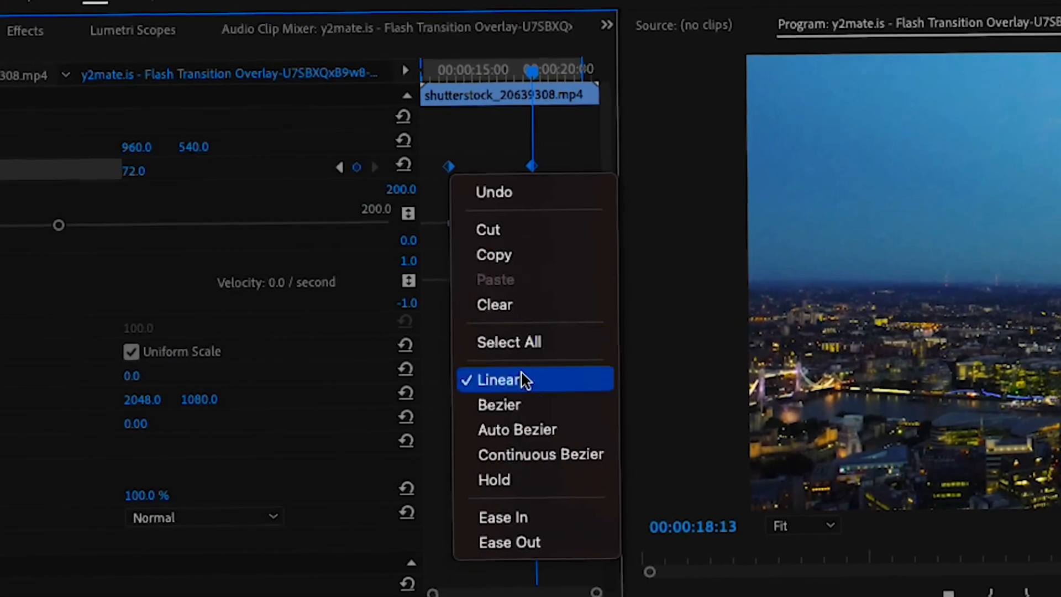
# Step: Set the clip's motion keyframes to eased interpolation instead of Linear
pyautogui.click(501, 379)
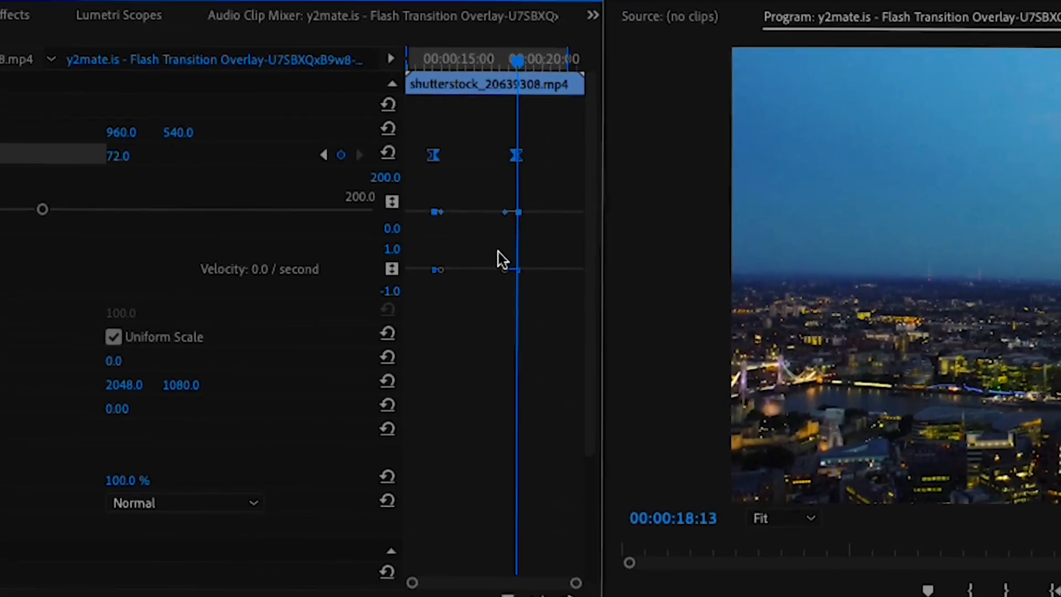